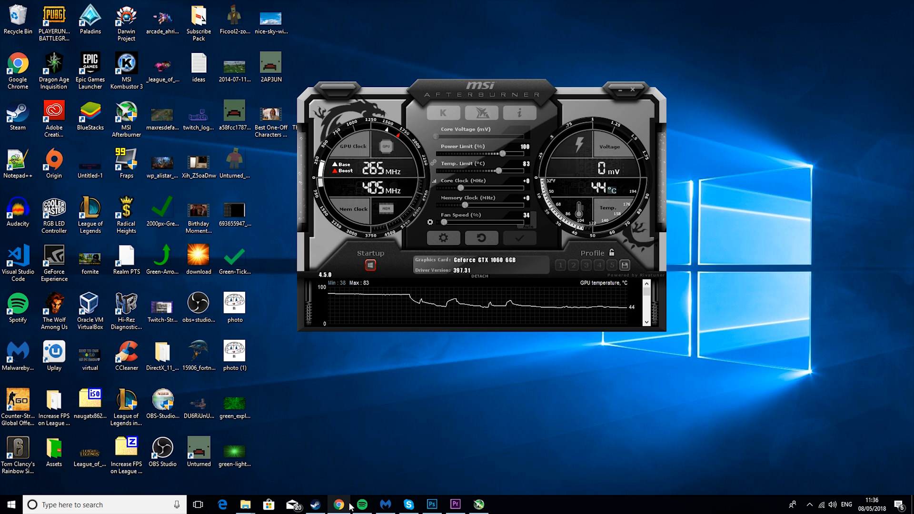
- Browse the MSI Afterburner web page and open the MSI Kombustor download page
{"action": "left_click", "coordinate": [338, 505]}
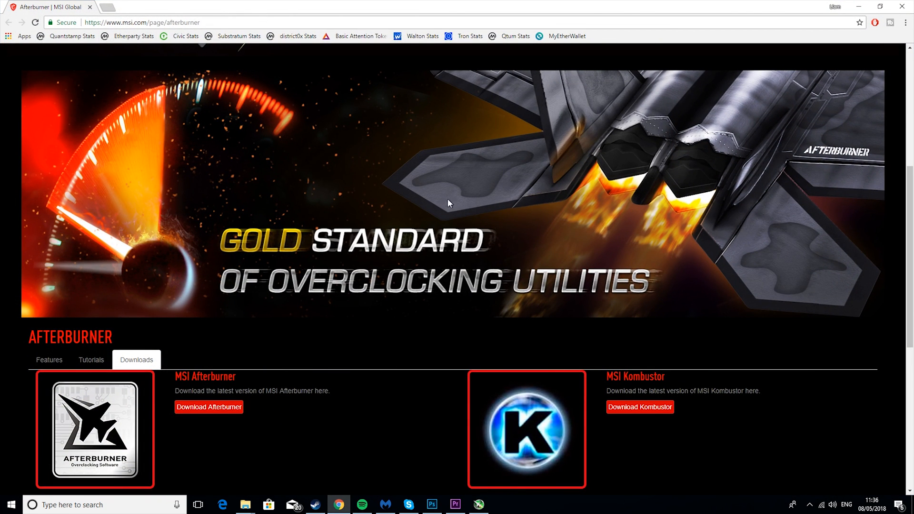
{"action": "scroll", "scroll_direction": "down", "scroll_amount": 3}
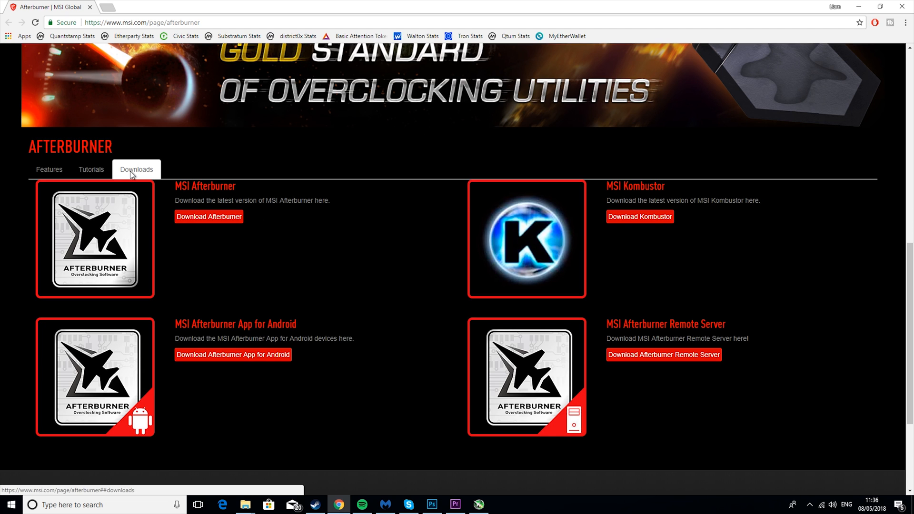
{"action": "mouse_move", "coordinate": [248, 262]}
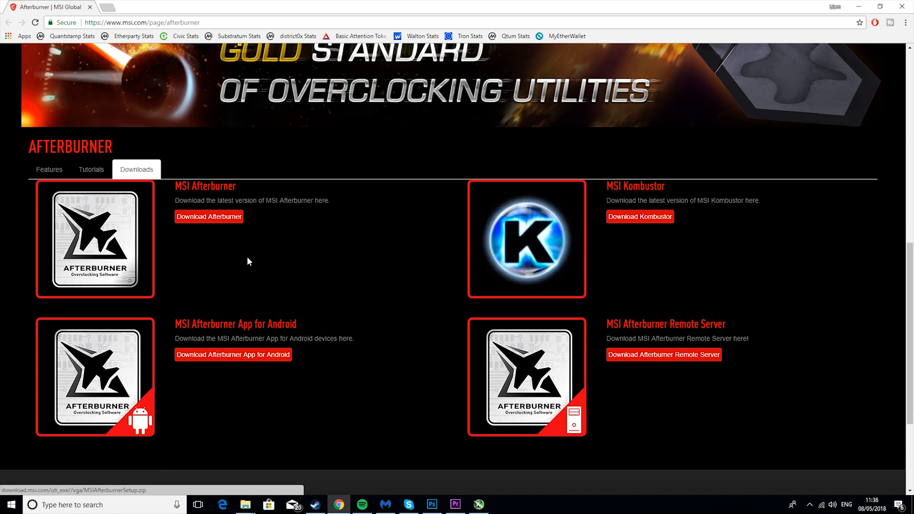
{"action": "scroll", "scroll_direction": "down", "scroll_amount": 3}
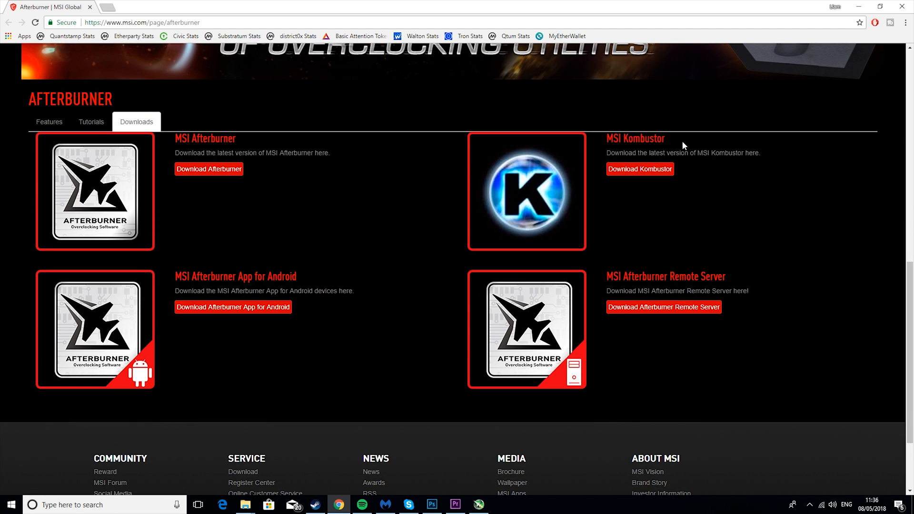
{"action": "mouse_move", "coordinate": [640, 169]}
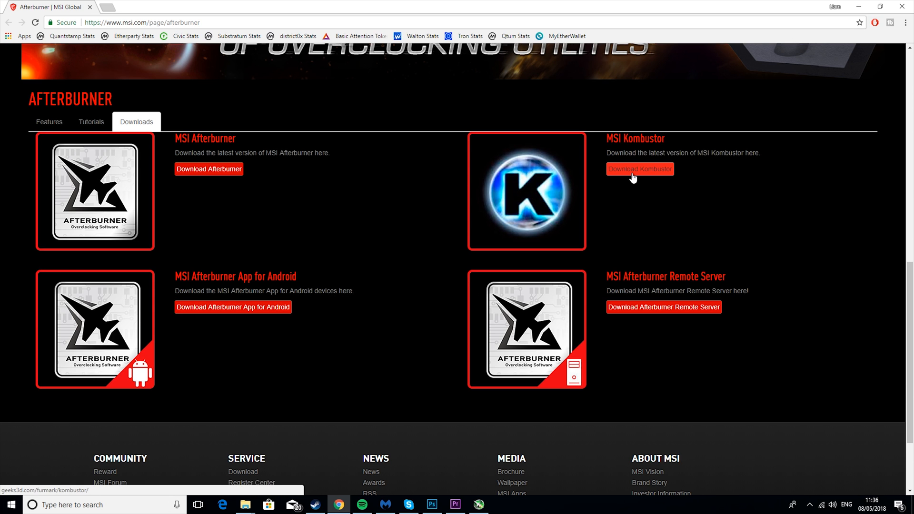
{"action": "left_click", "coordinate": [639, 169]}
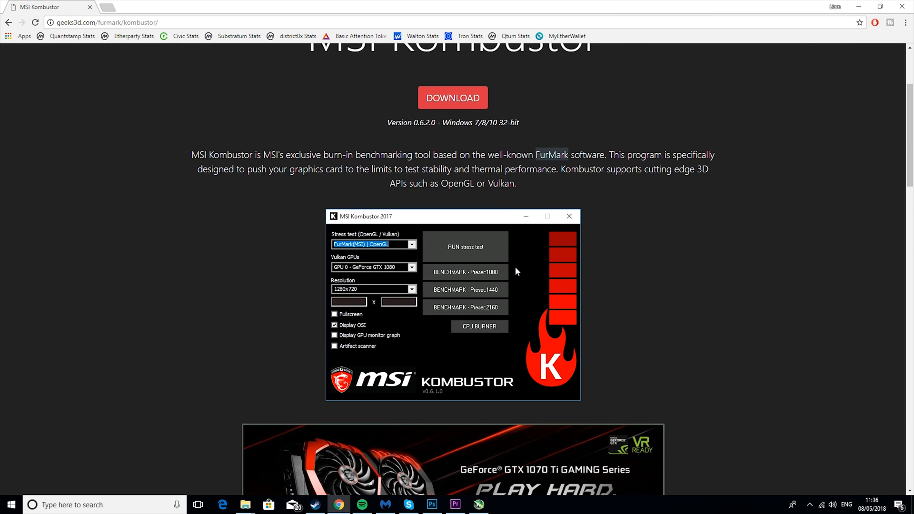
{"action": "scroll", "scroll_direction": "up", "scroll_amount": 3}
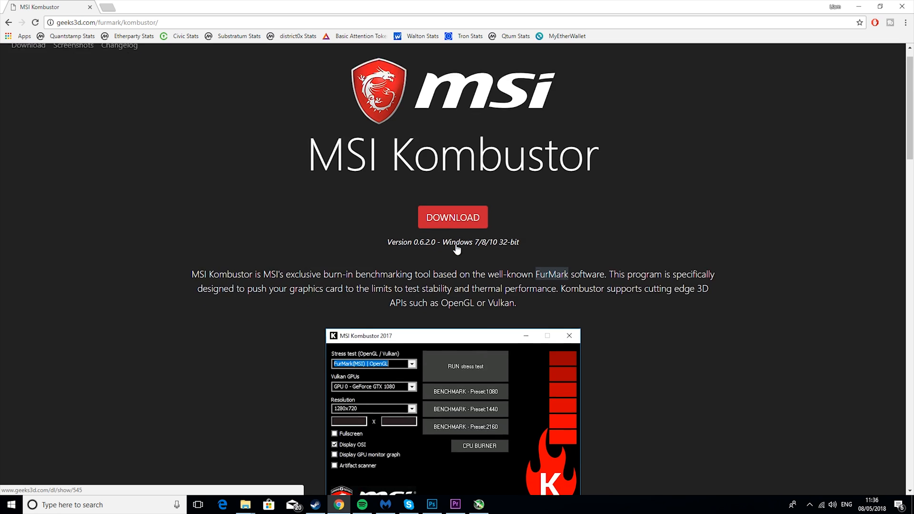
{"action": "scroll", "scroll_direction": "up", "scroll_amount": 3}
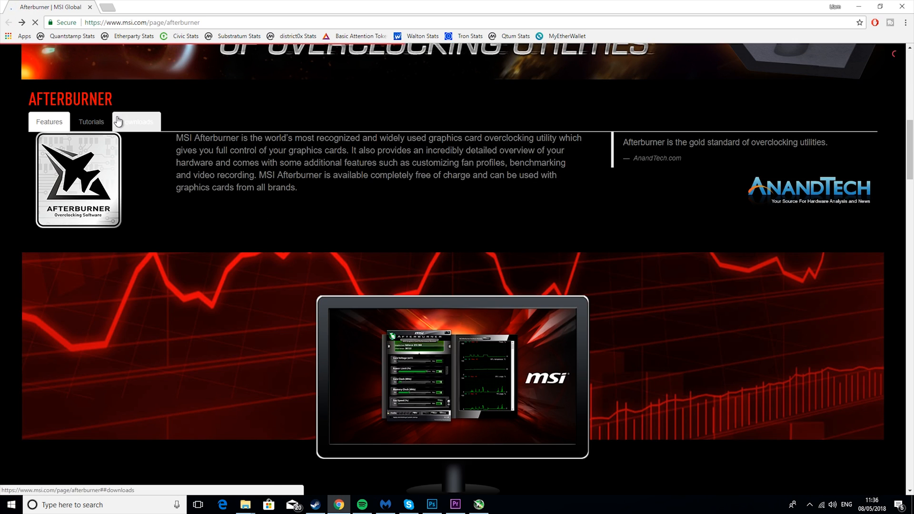
- Cancel saving the Afterburner setup file and shift the Afterburner window slightly left
{"action": "left_click", "coordinate": [136, 121]}
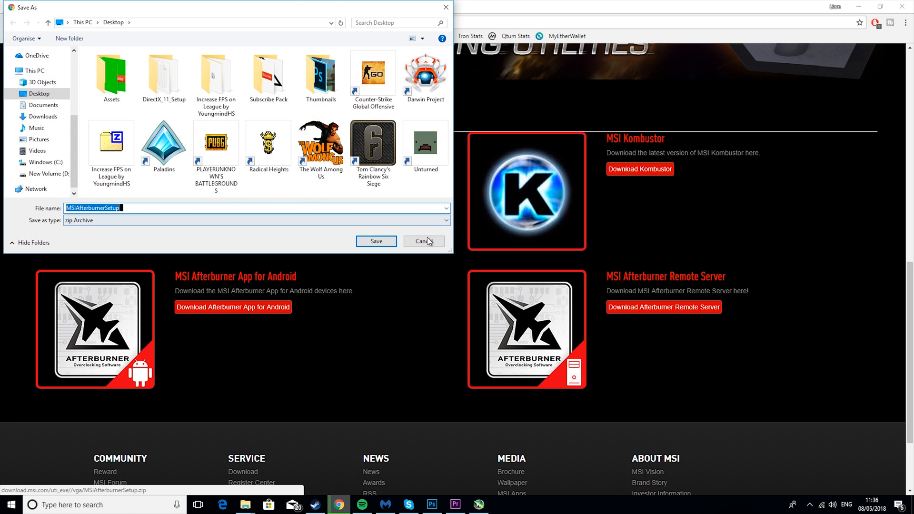
{"action": "left_click", "coordinate": [423, 241]}
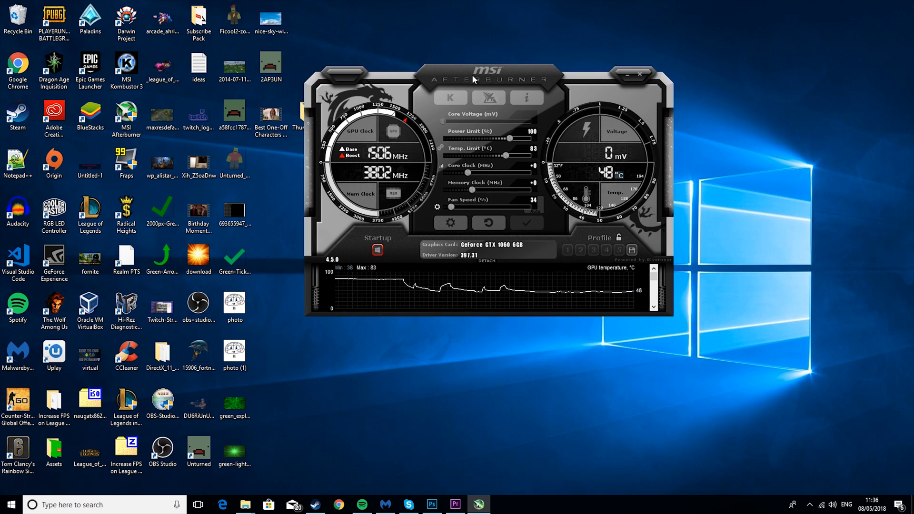
{"action": "left_click_drag", "start_coordinate": [472, 81], "coordinate": [463, 84]}
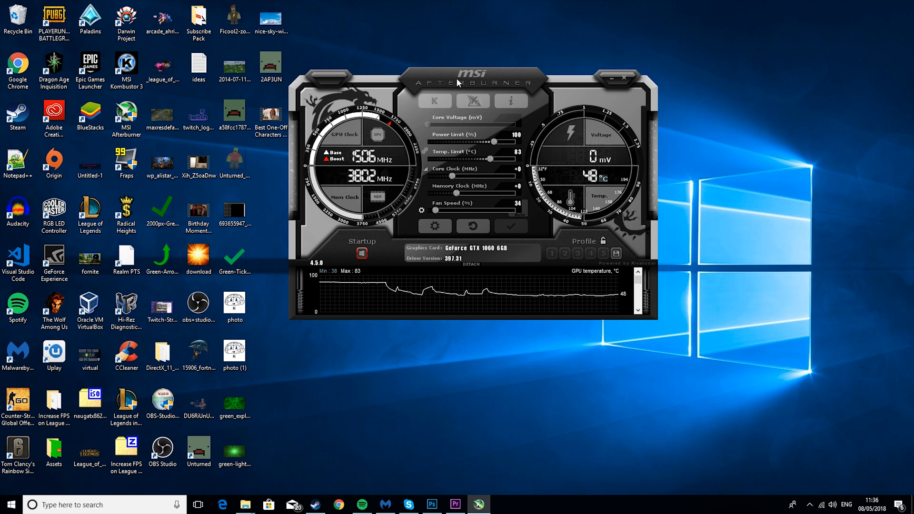
{"action": "mouse_move", "coordinate": [377, 181]}
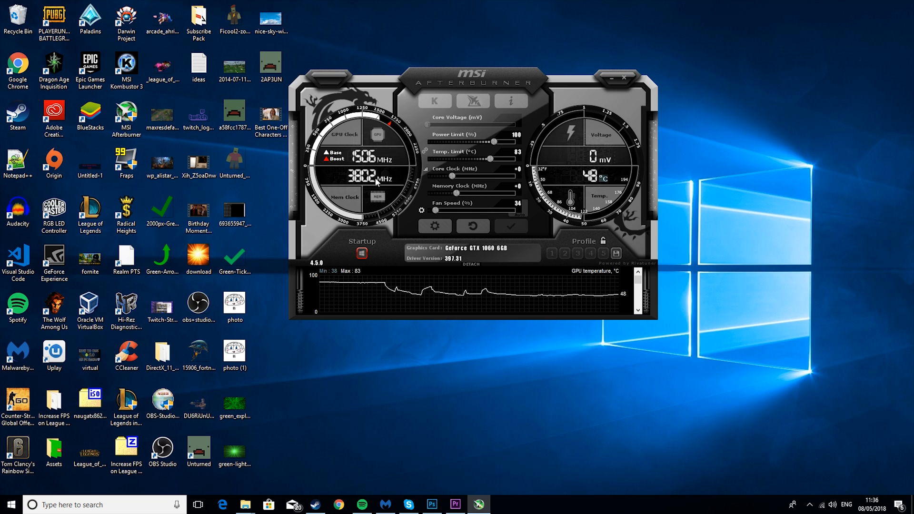
{"action": "mouse_move", "coordinate": [350, 210]}
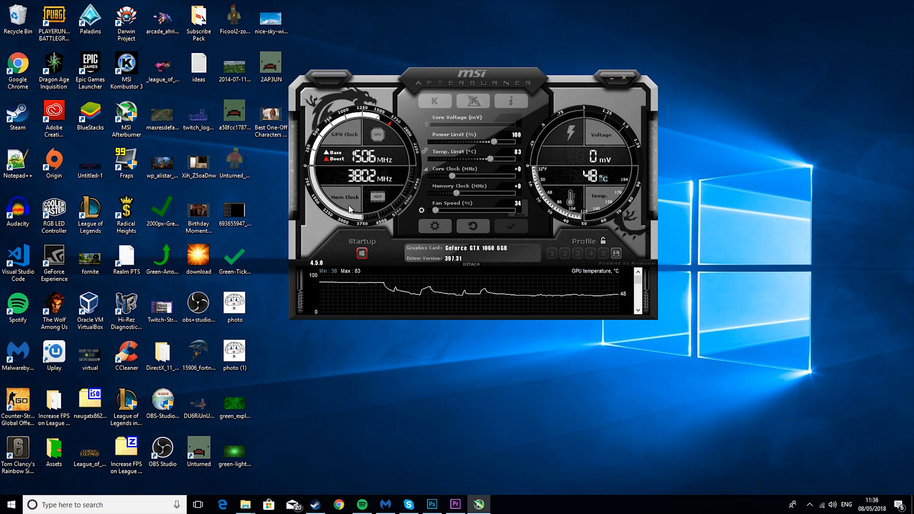
{"action": "mouse_move", "coordinate": [639, 153]}
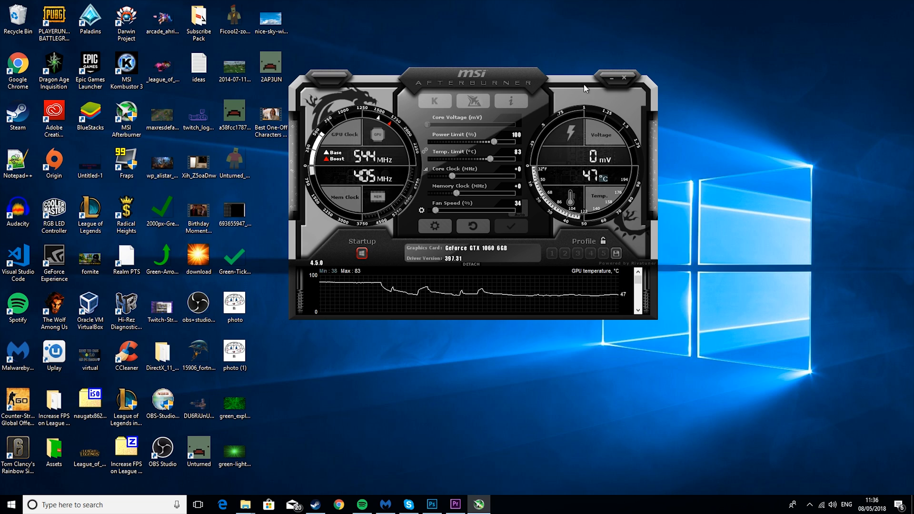
{"action": "mouse_move", "coordinate": [589, 140]}
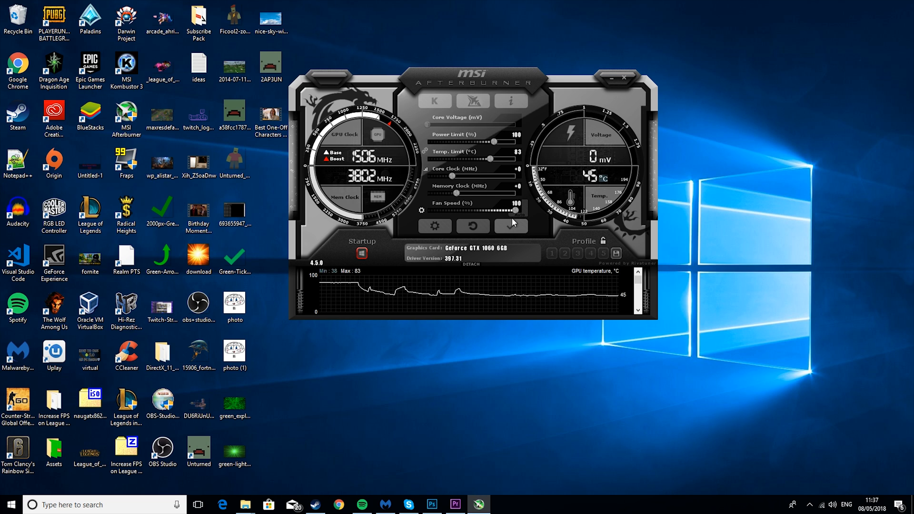
{"action": "mouse_move", "coordinate": [488, 211]}
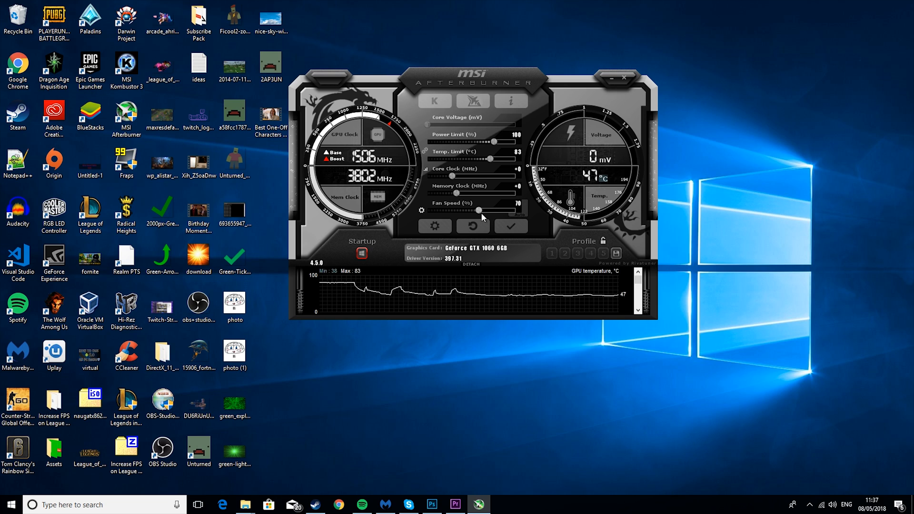
{"action": "mouse_move", "coordinate": [509, 226]}
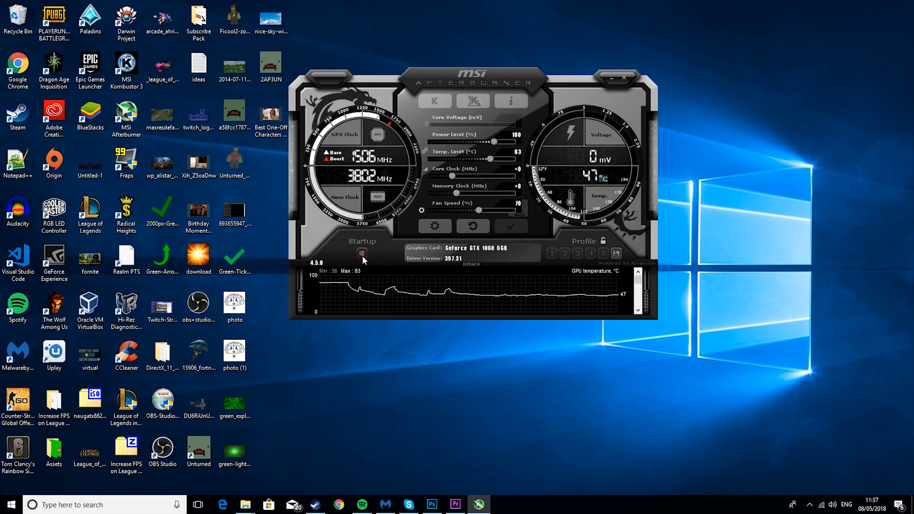
- Turn on launching Afterburner with Windows and confirm the general settings with OK
{"action": "left_click", "coordinate": [362, 254]}
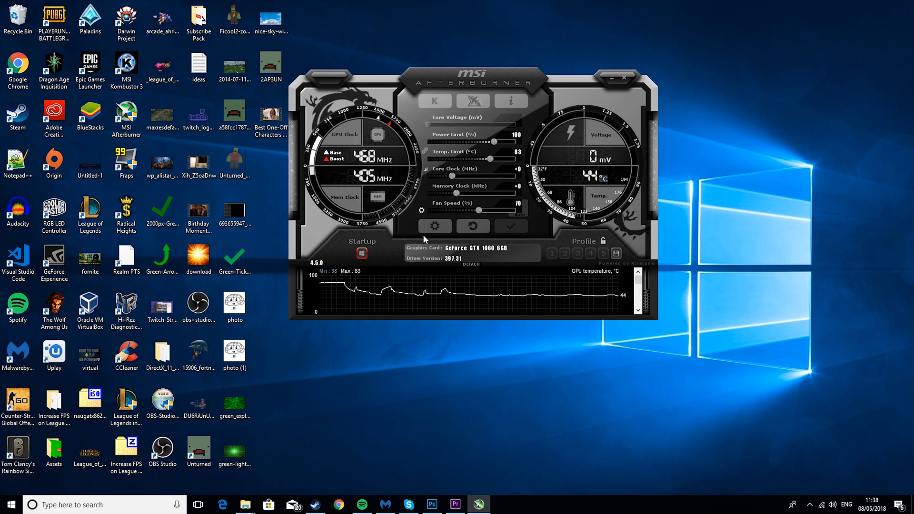
{"action": "mouse_move", "coordinate": [454, 280]}
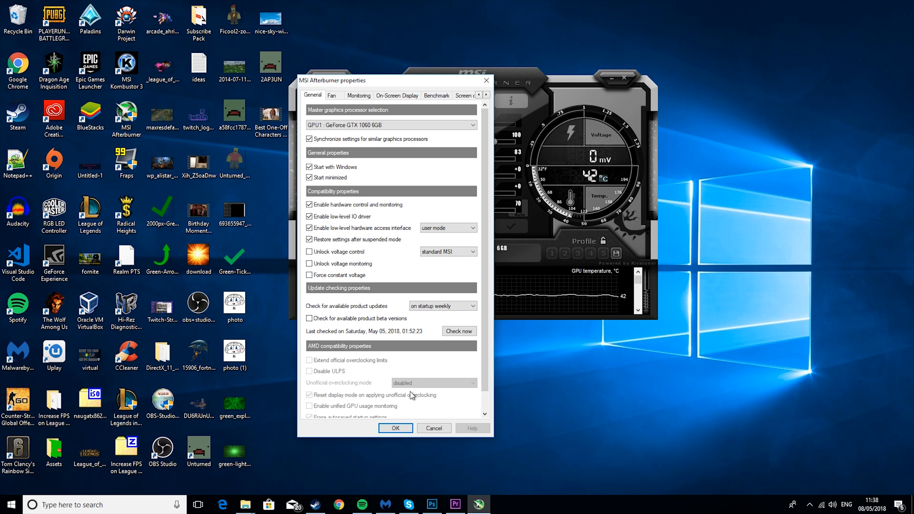
{"action": "mouse_move", "coordinate": [396, 428]}
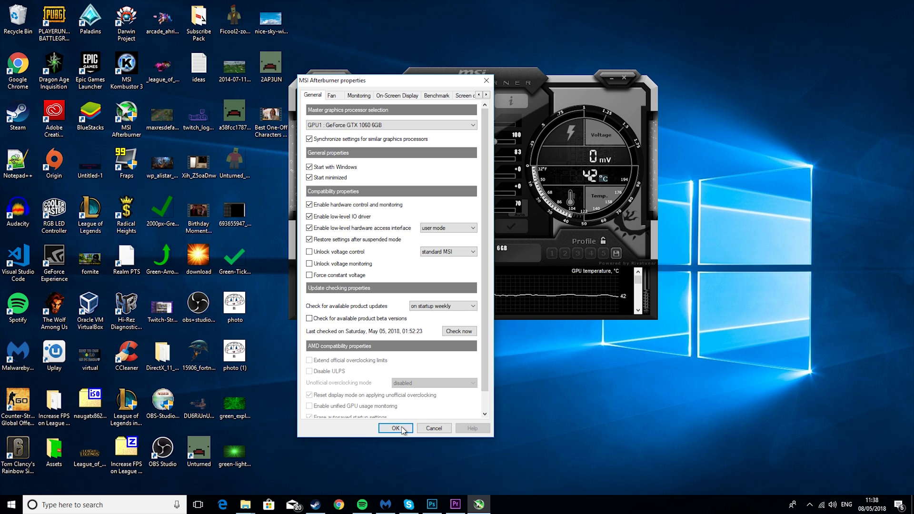
{"action": "left_click", "coordinate": [395, 428]}
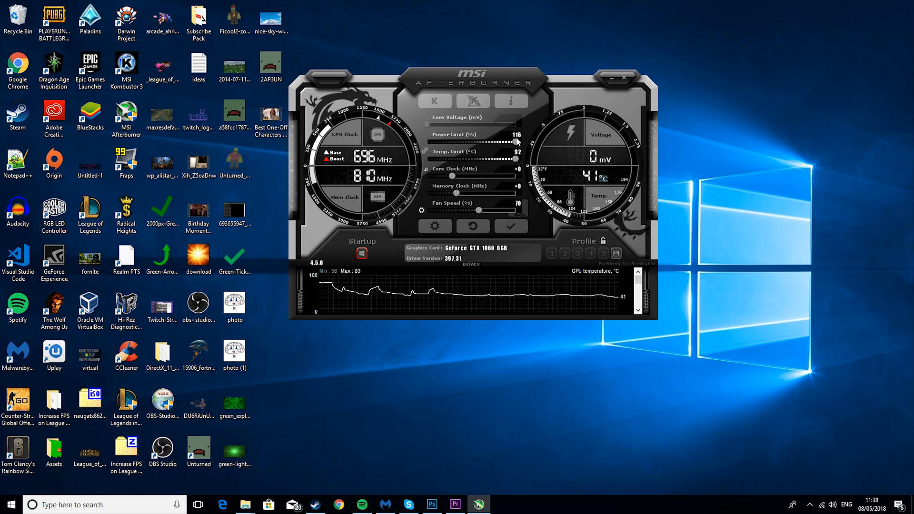
{"action": "mouse_move", "coordinate": [498, 214]}
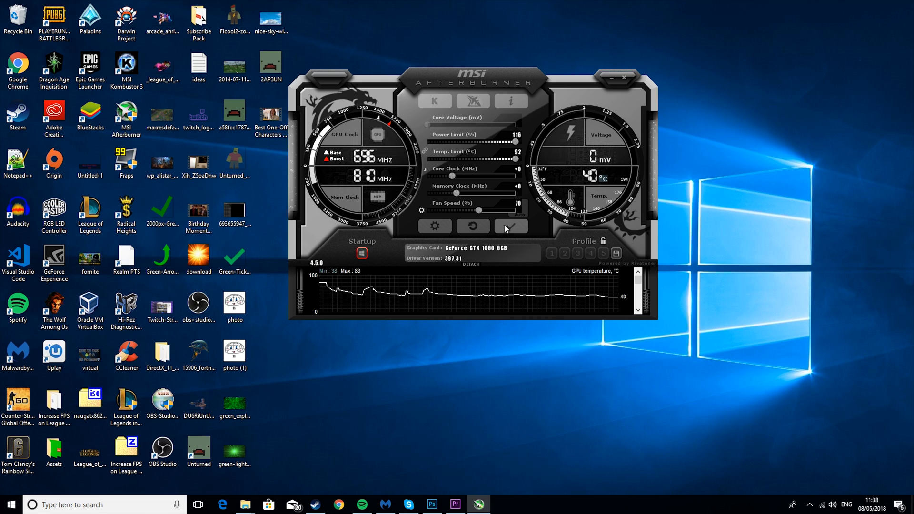
{"action": "mouse_move", "coordinate": [446, 181]}
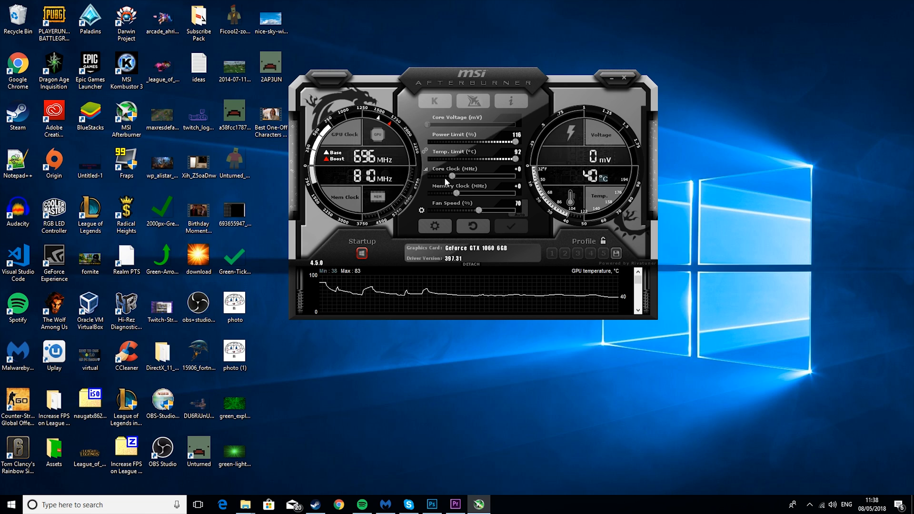
{"action": "mouse_move", "coordinate": [477, 174]}
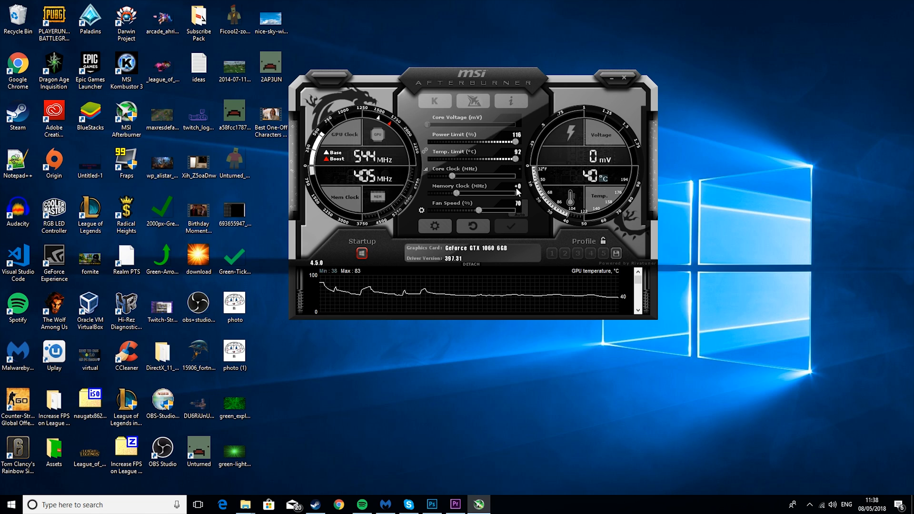
{"action": "mouse_move", "coordinate": [654, 204]}
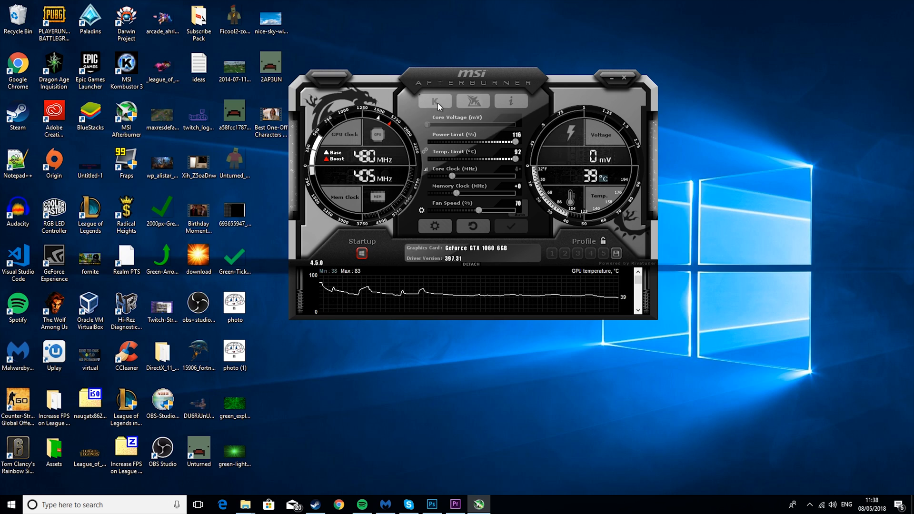
- Launch the Kombustor FurMark stress test from the Afterburner K button
{"action": "left_click", "coordinate": [434, 101]}
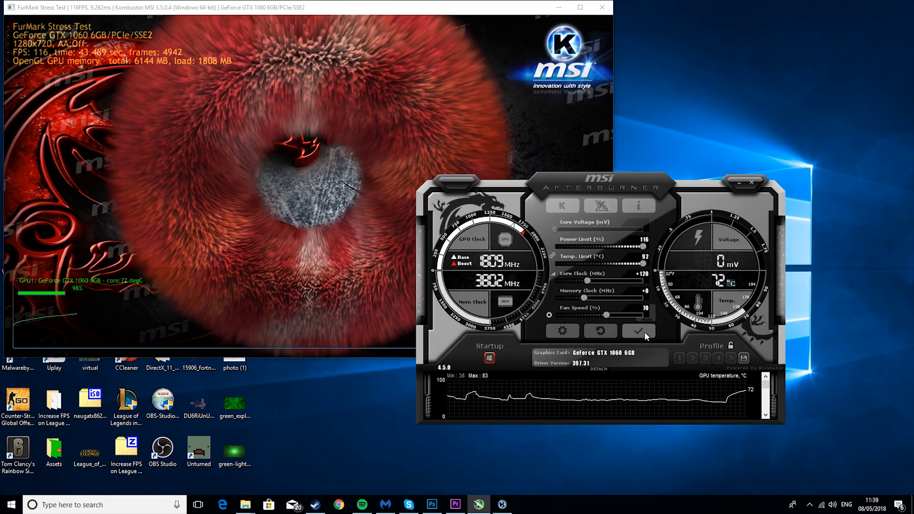
{"action": "mouse_move", "coordinate": [637, 331]}
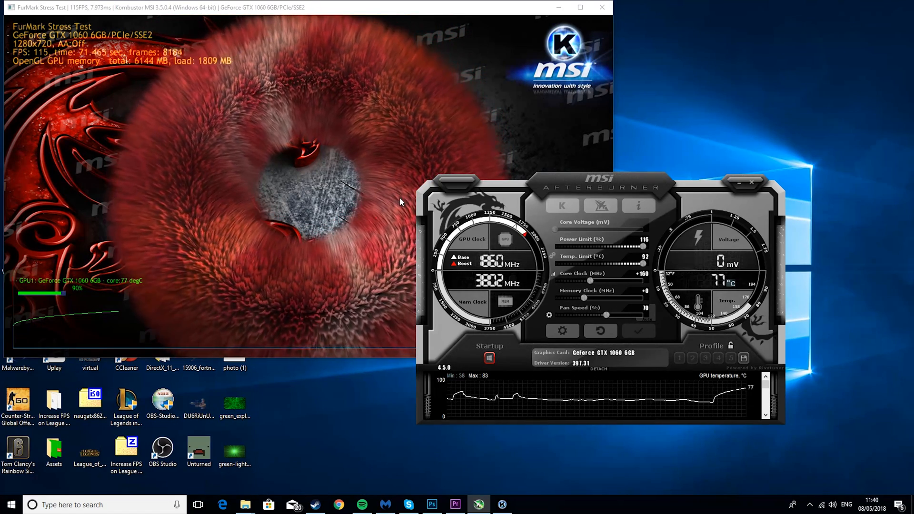
{"action": "mouse_move", "coordinate": [376, 200]}
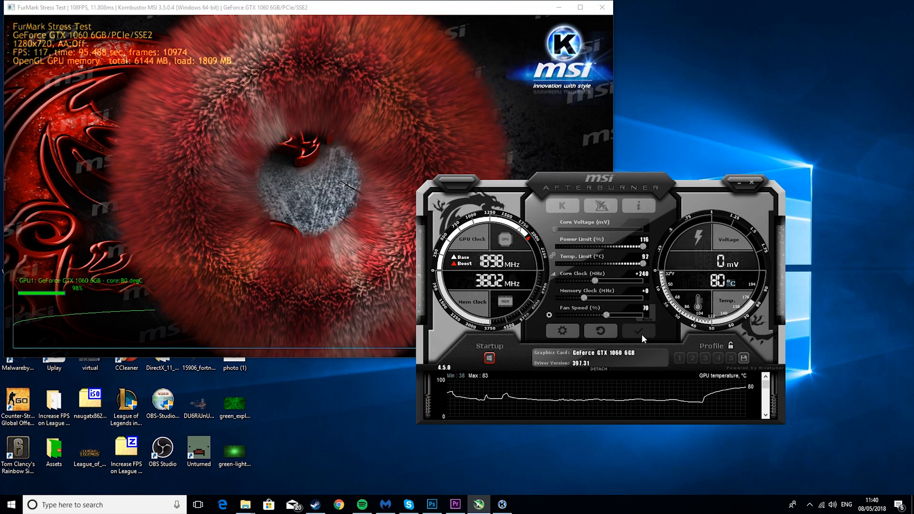
- Apply the +240 core clock offset while FurMark keeps running
{"action": "left_click", "coordinate": [601, 7]}
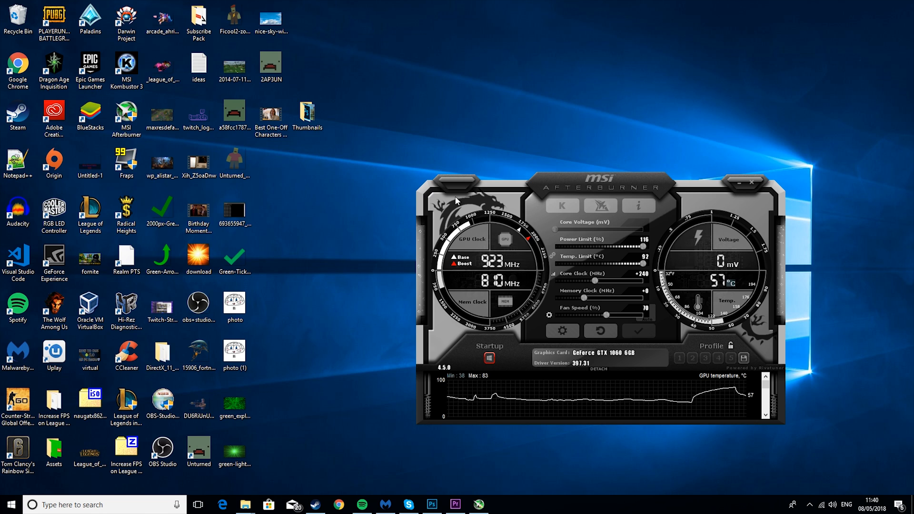
{"action": "mouse_move", "coordinate": [606, 276]}
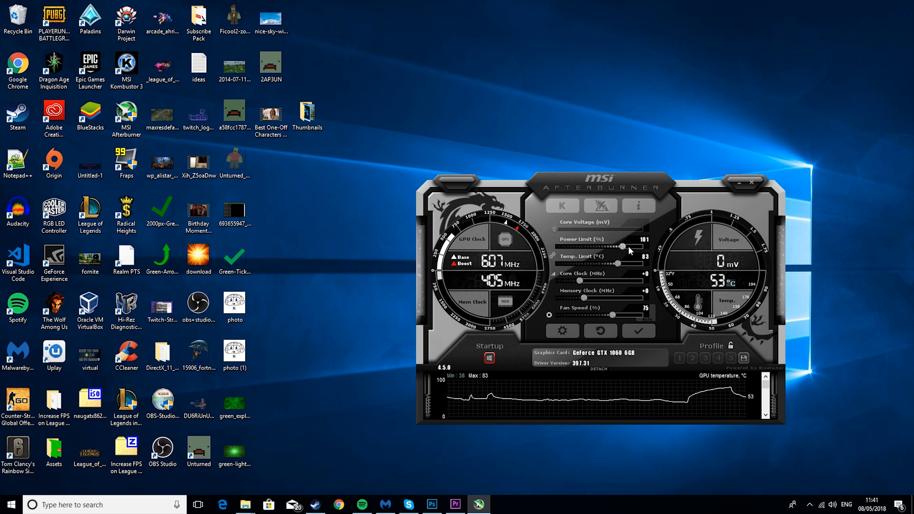
- Apply power limit 115% and temperature limit 91 °C in Afterburner
{"action": "left_click", "coordinate": [638, 330]}
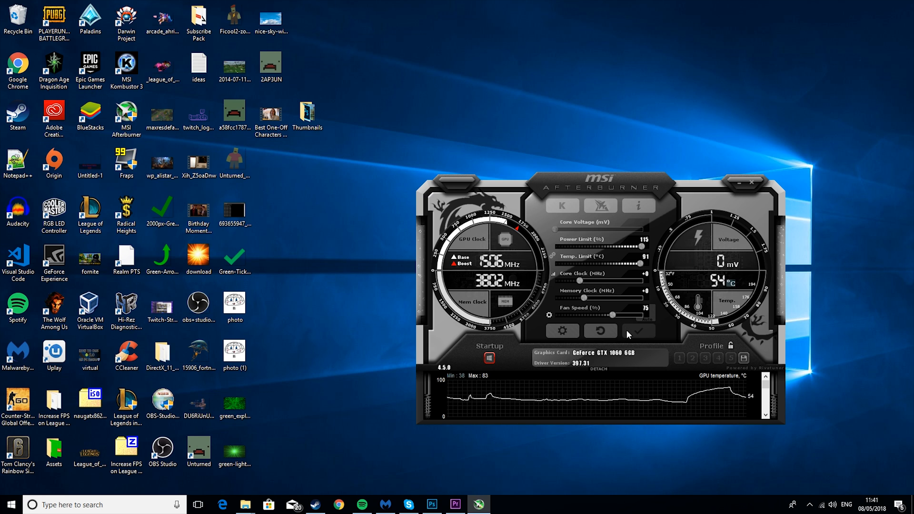
{"action": "mouse_move", "coordinate": [595, 283]}
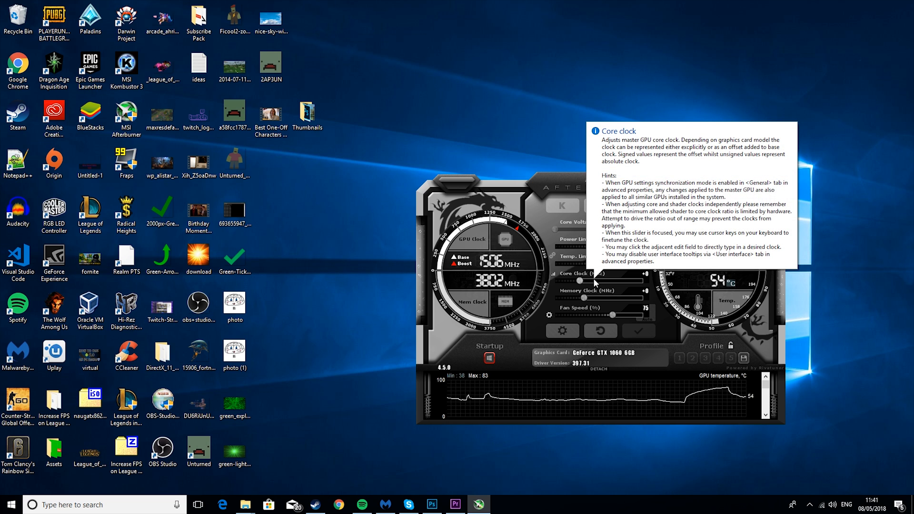
{"action": "mouse_move", "coordinate": [639, 274]}
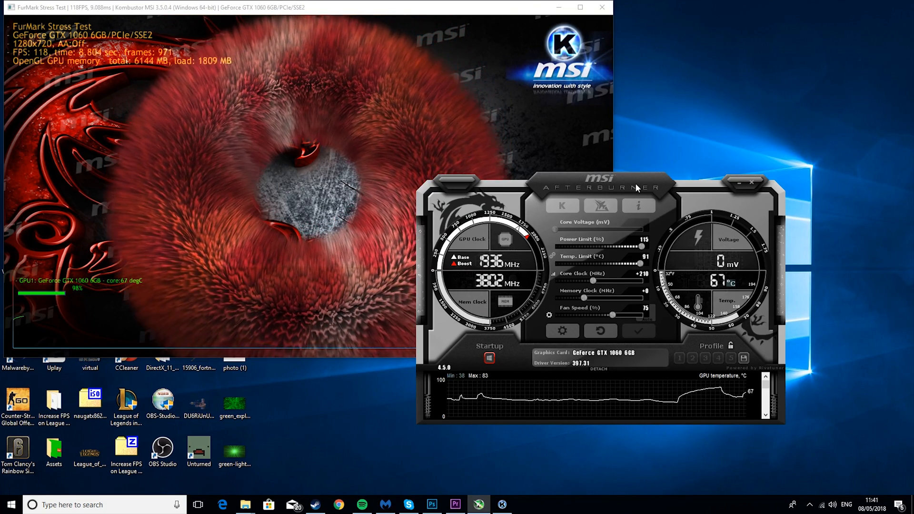
{"action": "mouse_move", "coordinate": [677, 171]}
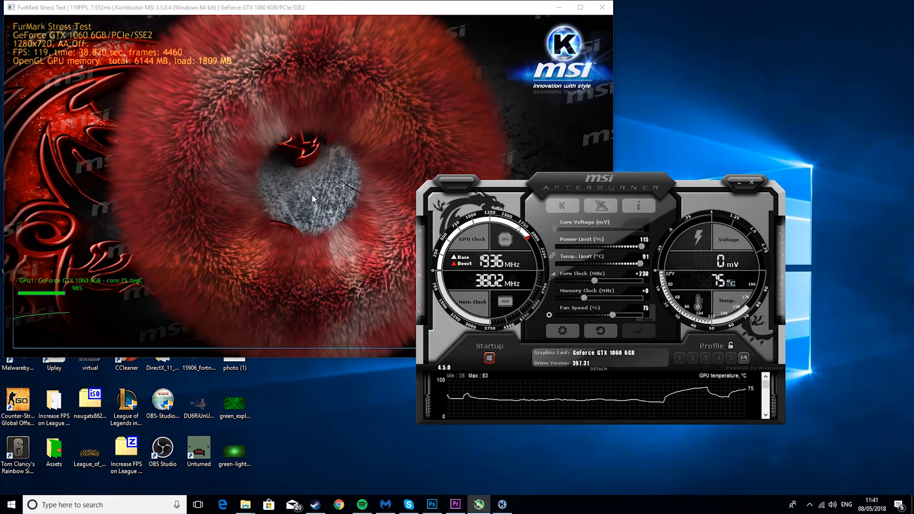
- Apply the +230 core clock offset during the FurMark run
{"action": "left_click", "coordinate": [602, 7]}
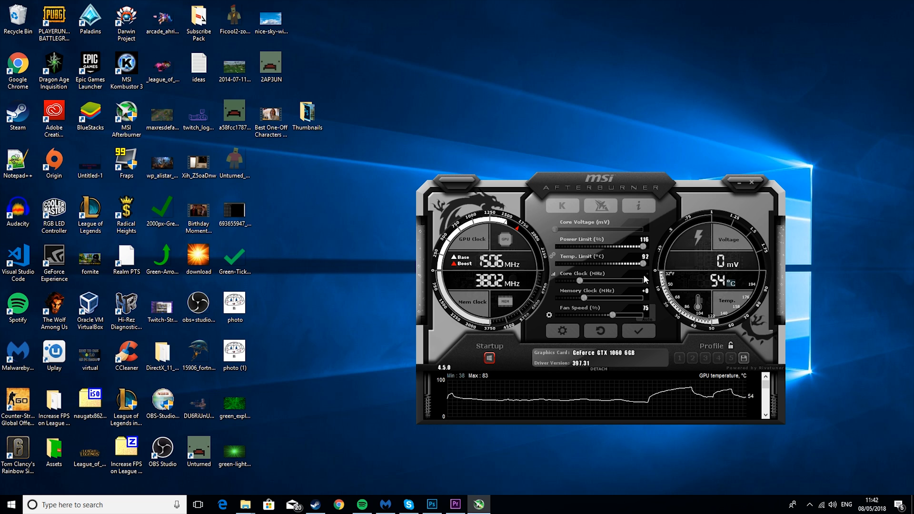
{"action": "mouse_move", "coordinate": [642, 280]}
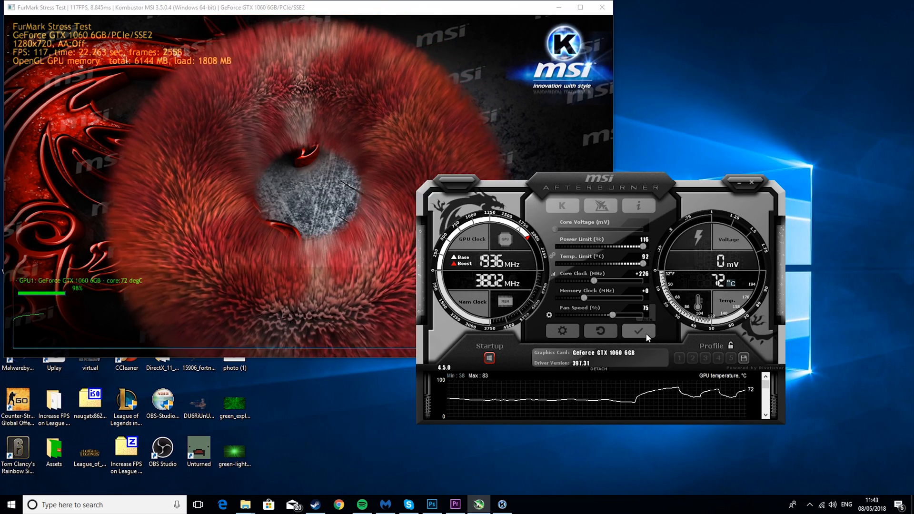
{"action": "mouse_move", "coordinate": [638, 330]}
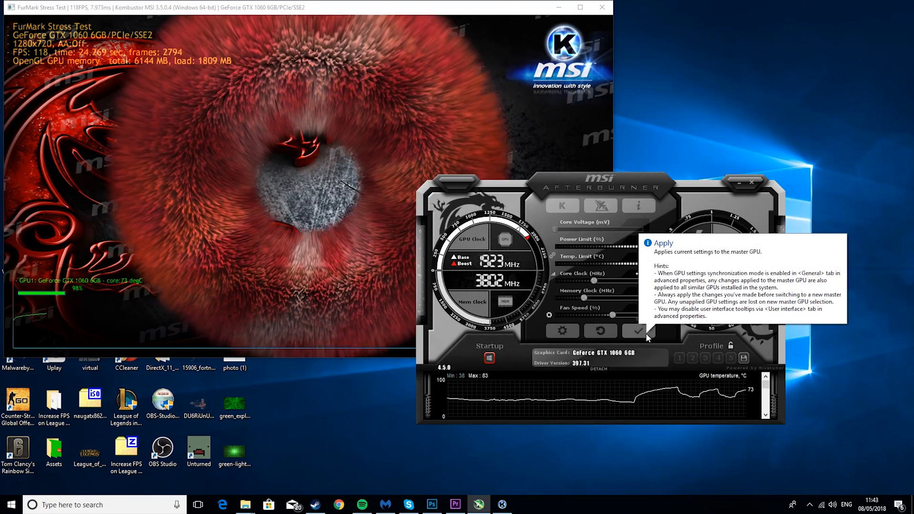
- Apply the +270 core clock offset while FurMark runs
{"action": "left_click", "coordinate": [639, 330]}
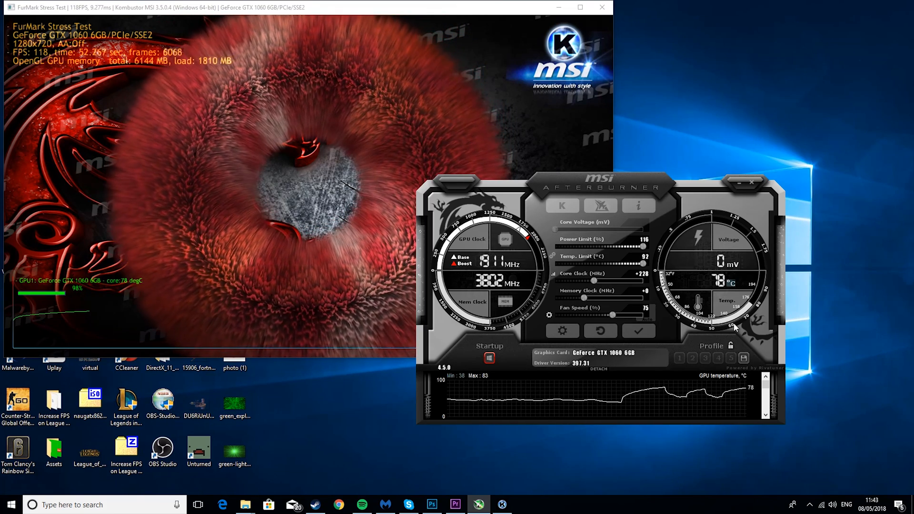
{"action": "mouse_move", "coordinate": [638, 331]}
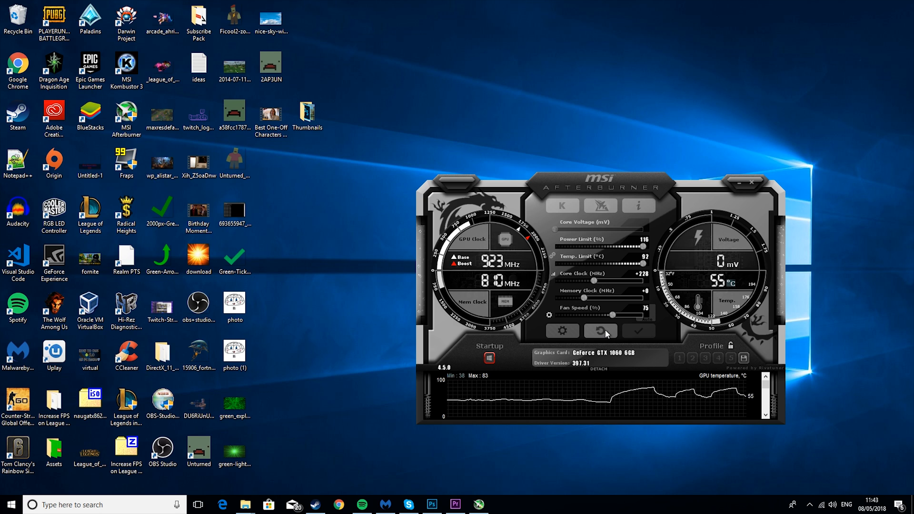
- Reset Afterburner to discard the unstable +270 core clock offset
{"action": "left_click", "coordinate": [600, 330]}
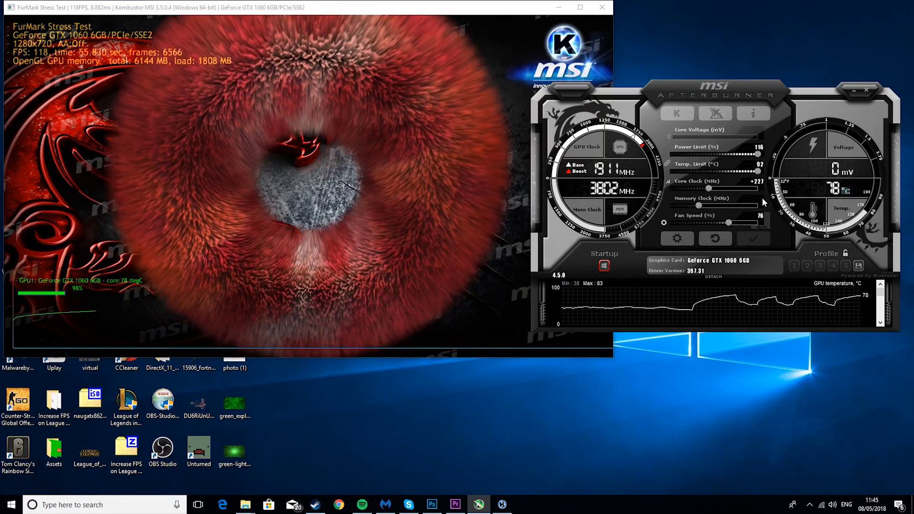
{"action": "mouse_move", "coordinate": [774, 251]}
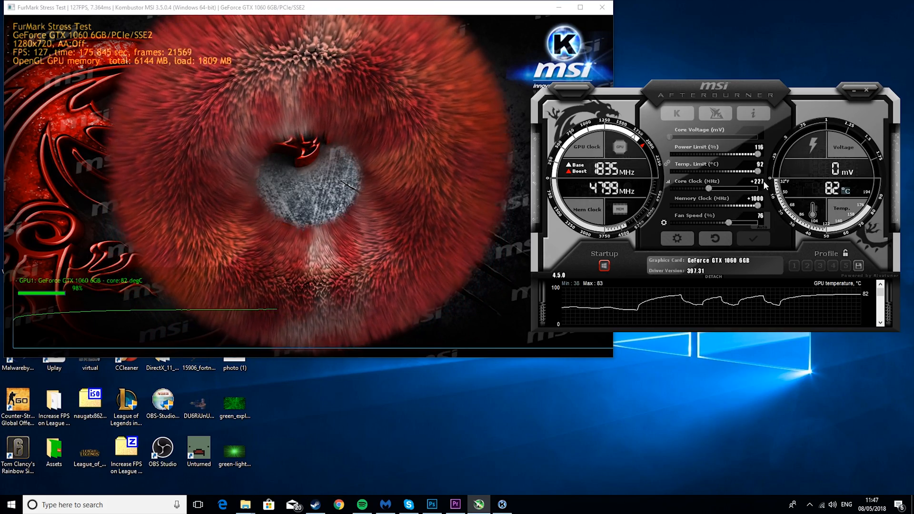
{"action": "mouse_move", "coordinate": [634, 163]}
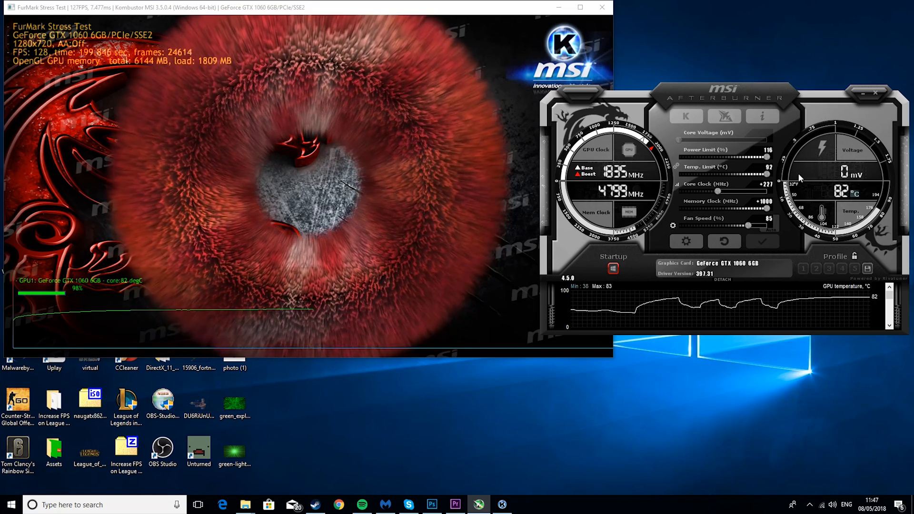
{"action": "mouse_move", "coordinate": [813, 167]}
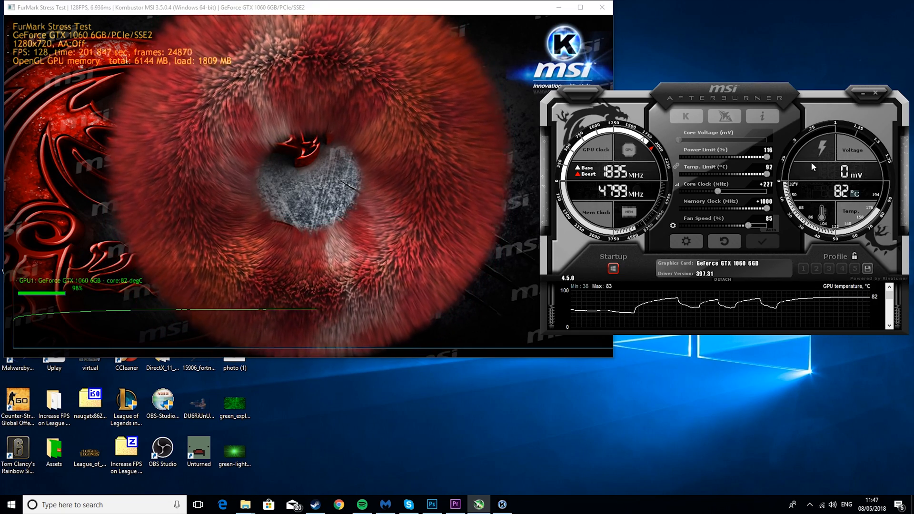